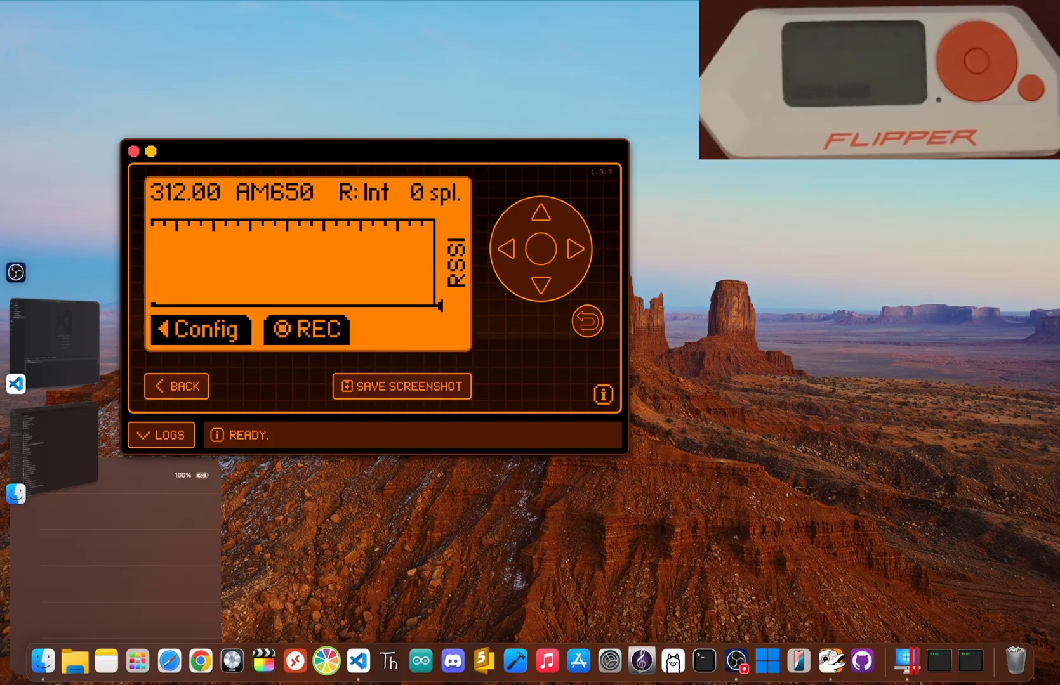
# Lower the Read RAW frequency in Config to 303.87 MHz, keeping AM650 modulation
pyautogui.click(199, 330)
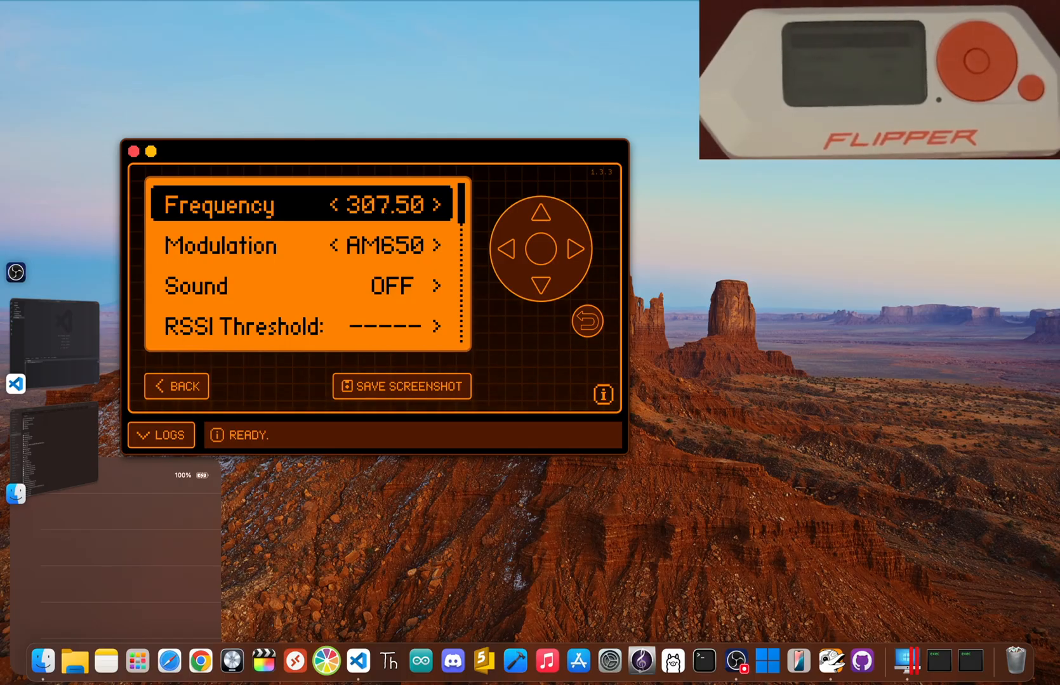
pyautogui.click(508, 250)
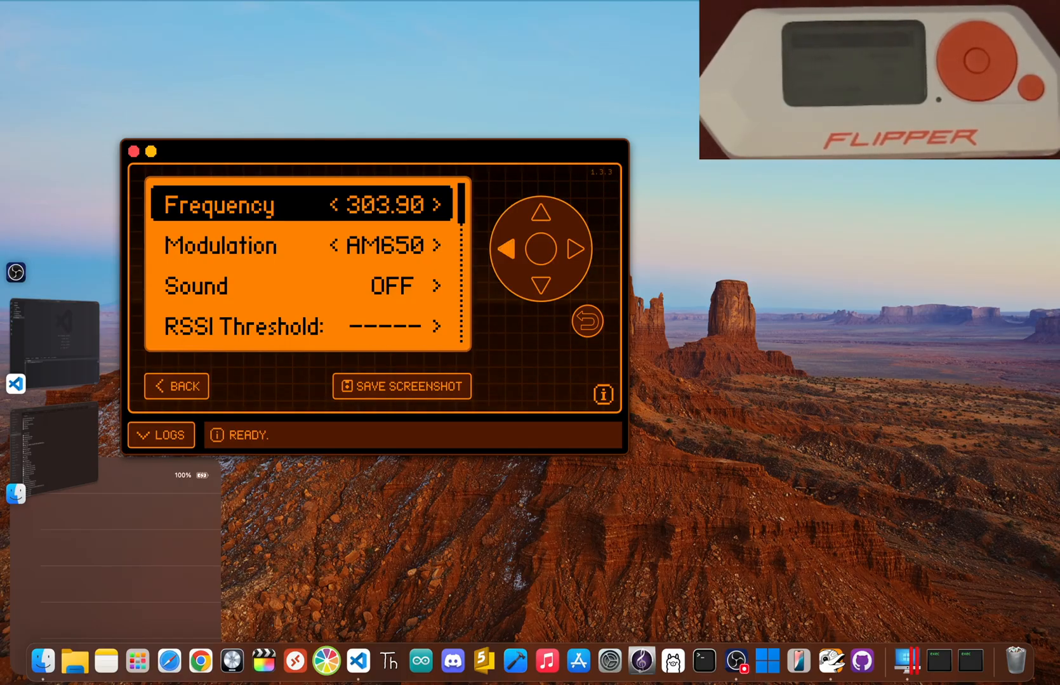
pyautogui.click(508, 249)
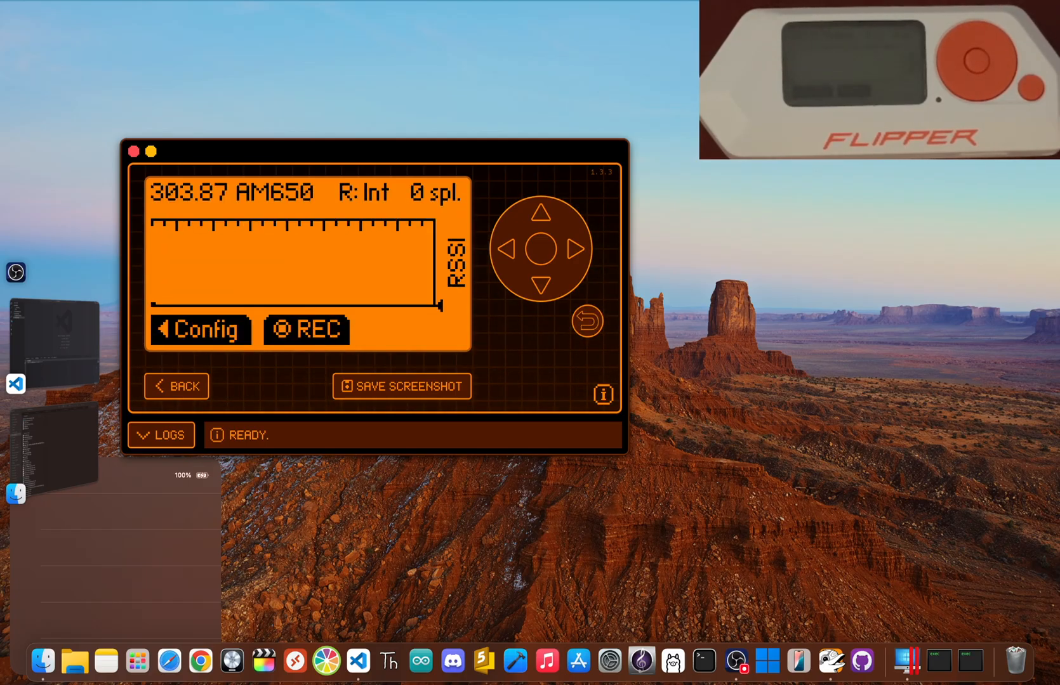
# Record a raw capture of about 4,600 samples at 303.87 MHz, stop it and choose Save
pyautogui.click(306, 330)
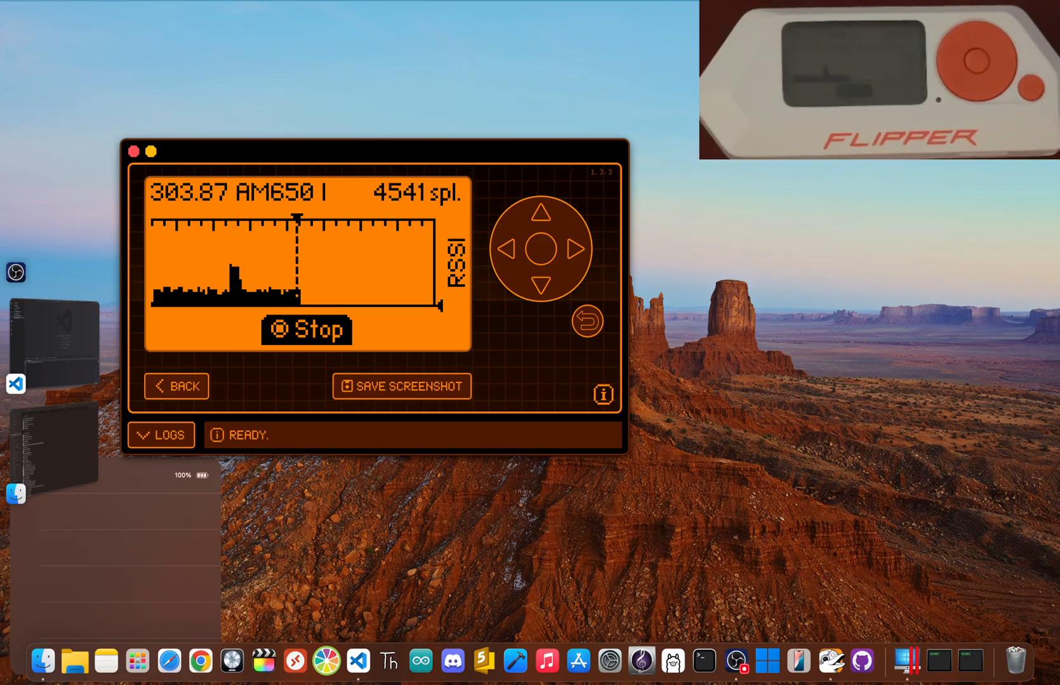
pyautogui.click(306, 330)
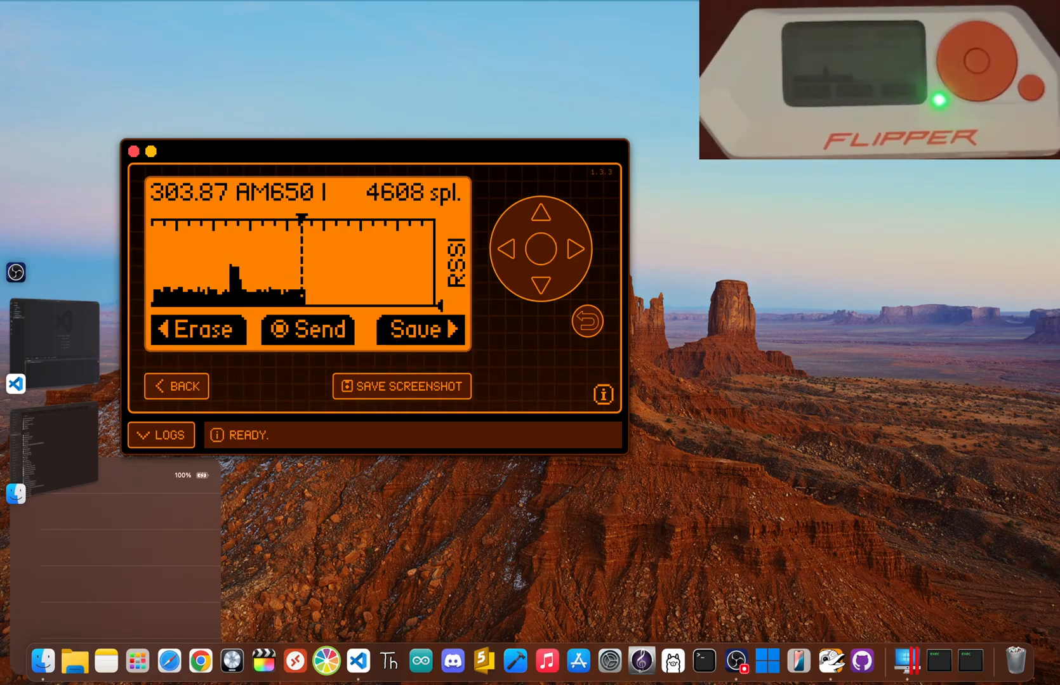
pyautogui.click(417, 330)
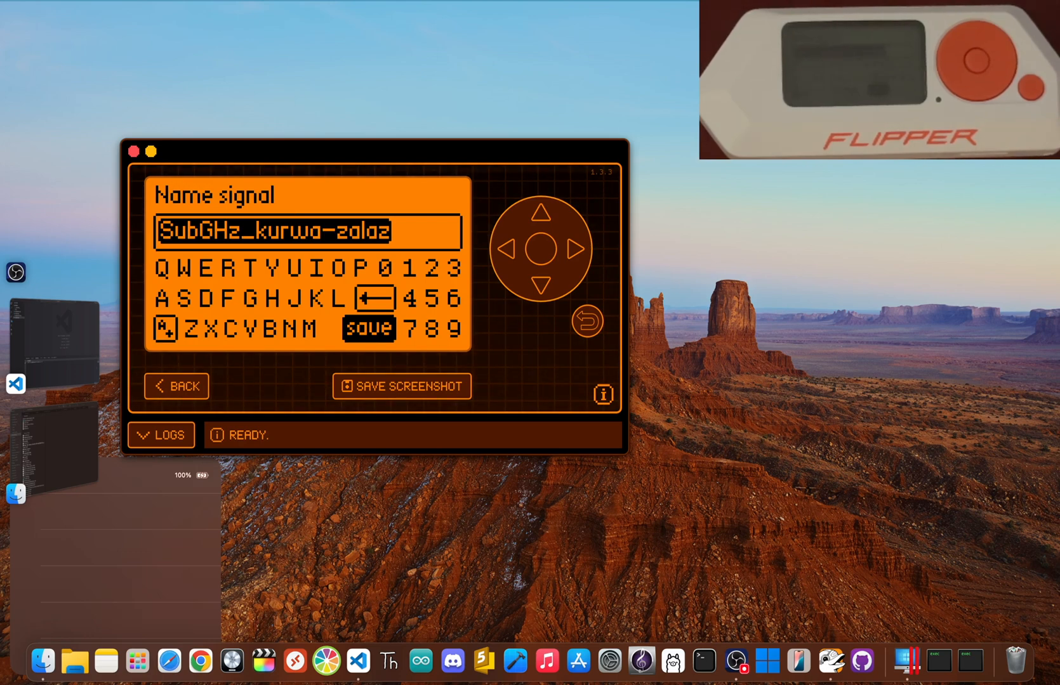
# Abandon naming the signal and confirm the Discard Signals? prompt with Continue
pyautogui.click(366, 327)
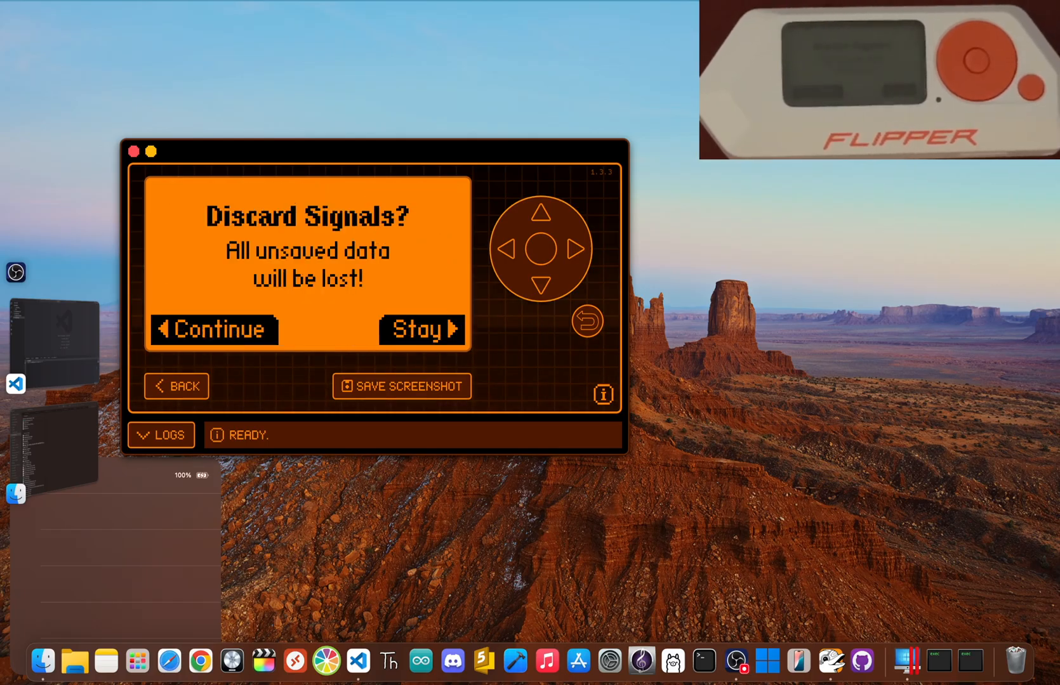
pyautogui.click(213, 330)
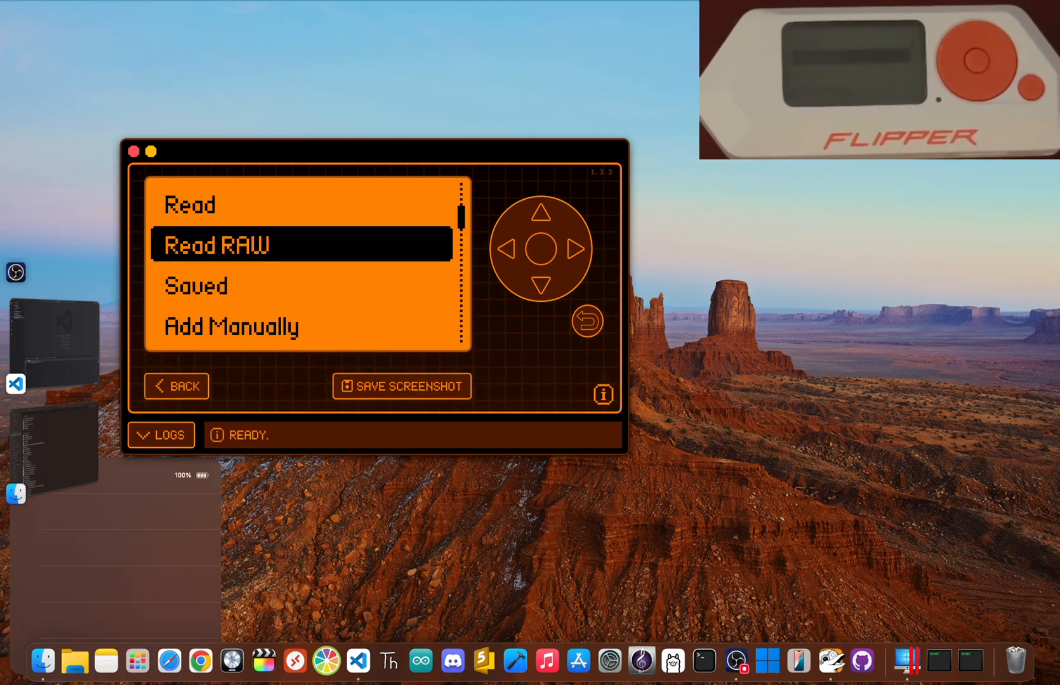